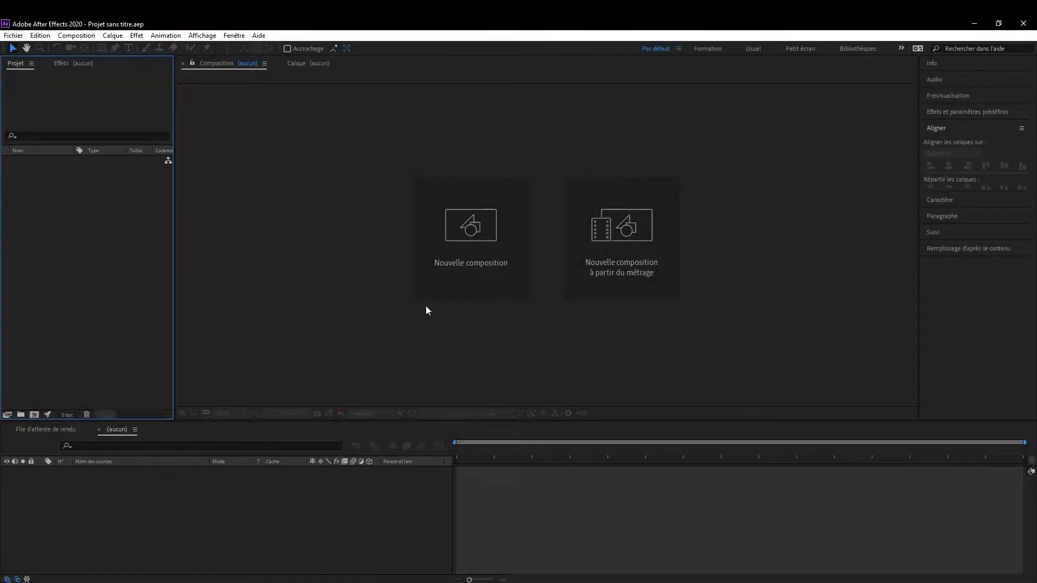
Create a new composition with a comp-size solid named E3D and launch Element 3D's Scene Setup.
{"action": "left_click", "coordinate": [470, 225]}
{"action": "type", "text": "E3D"}
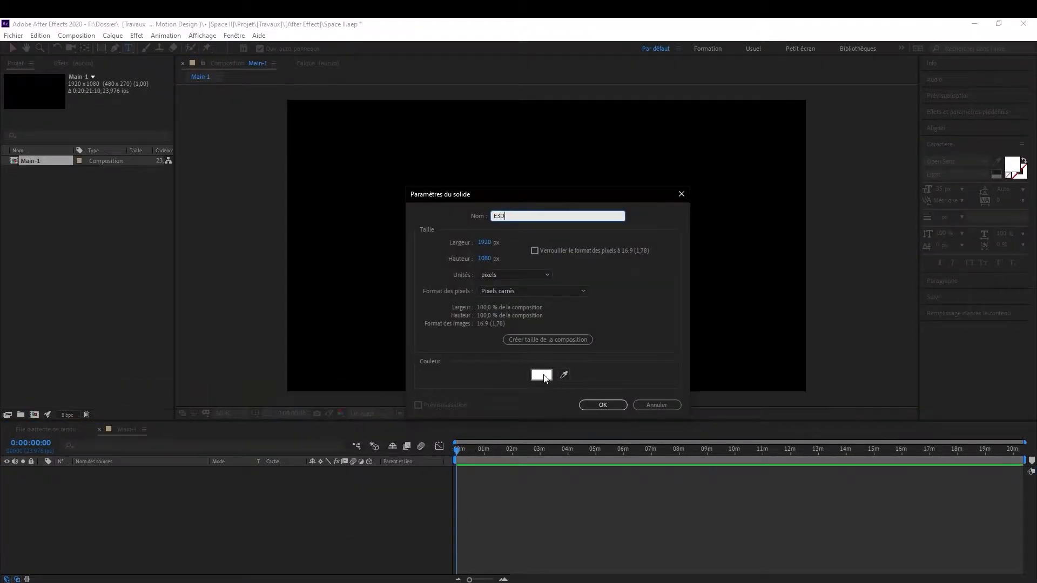
{"action": "left_click", "coordinate": [601, 405]}
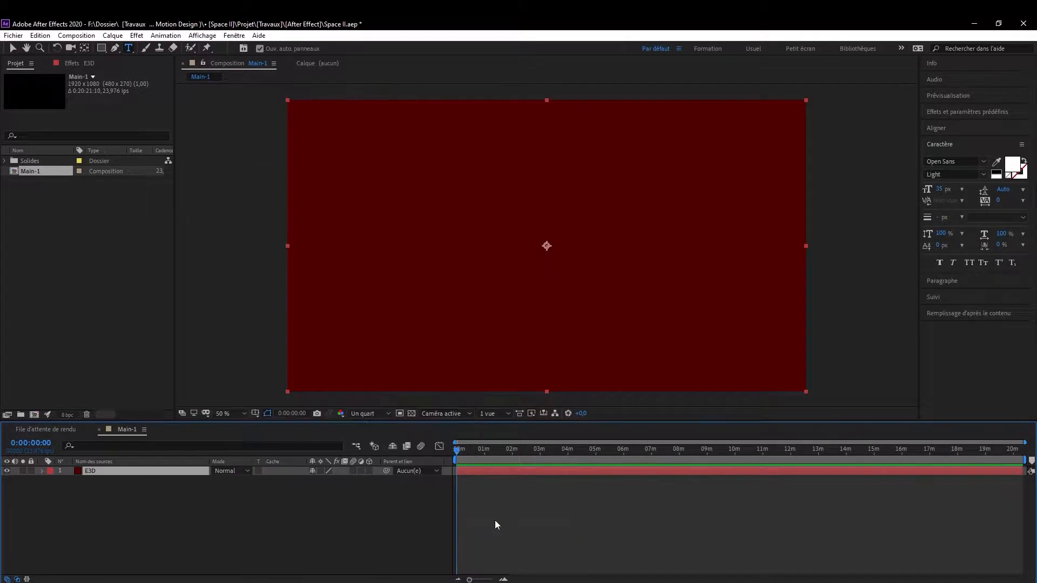
{"action": "left_click", "coordinate": [40, 35]}
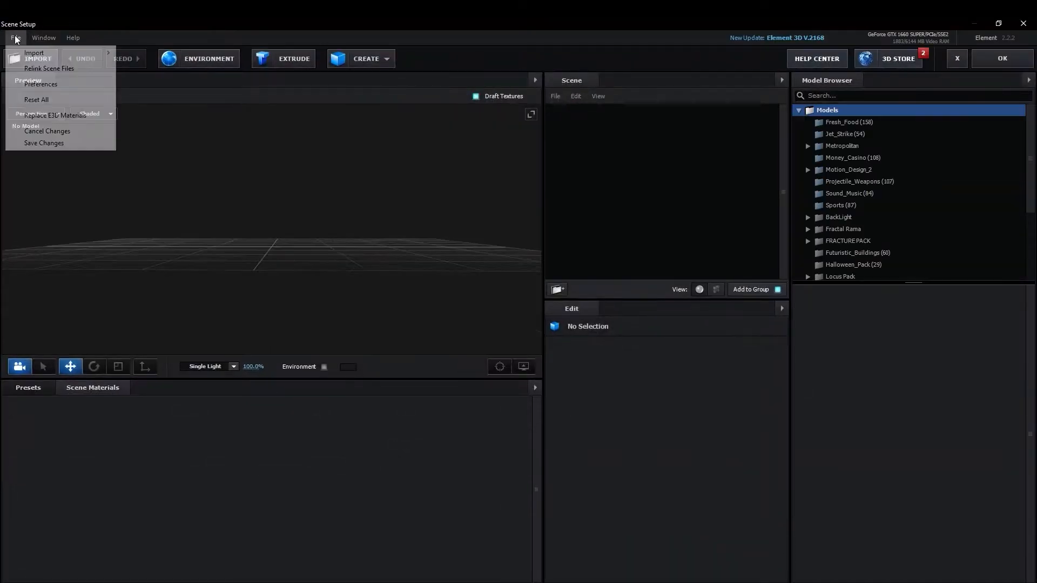
{"action": "mouse_move", "coordinate": [33, 53]}
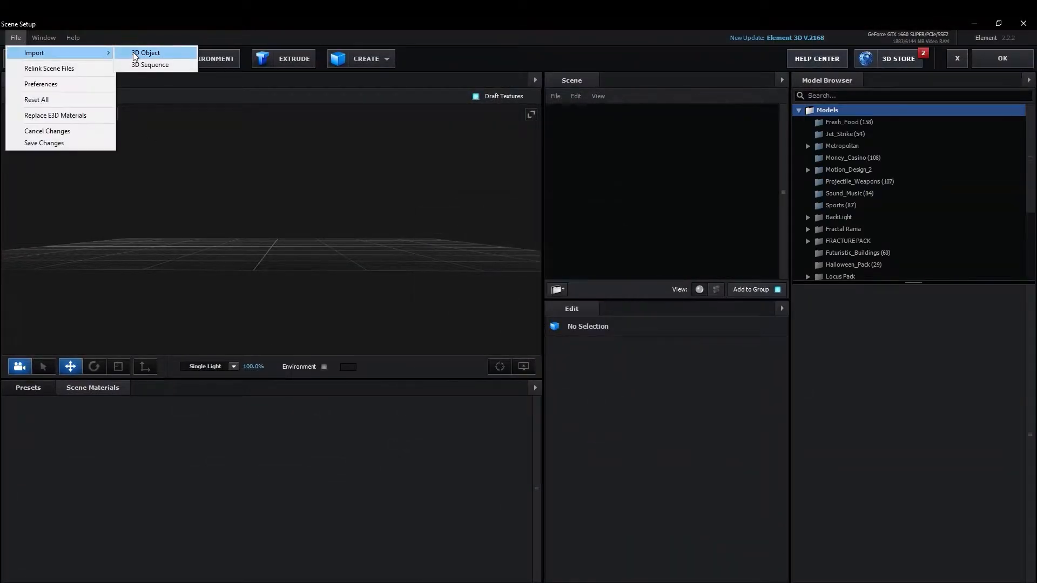
Import the ISS.obj model into Scene Setup via File > Import > 3D Object.
{"action": "left_click", "coordinate": [145, 53]}
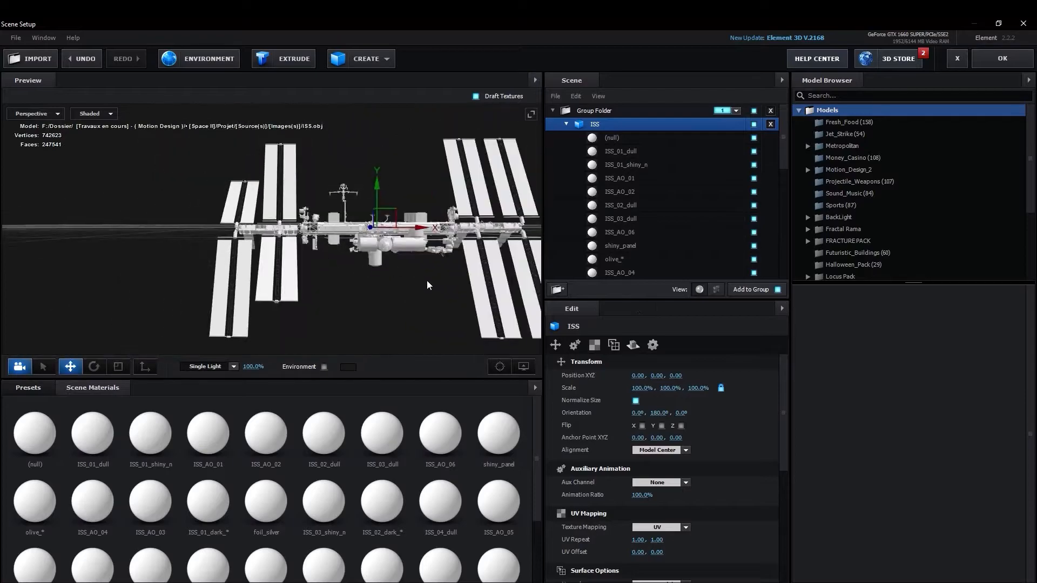
Assign stucco, clean metal and glass Pro_Shaders_2 presets to the ISS parts and hide the (null) part.
{"action": "left_click", "coordinate": [623, 138]}
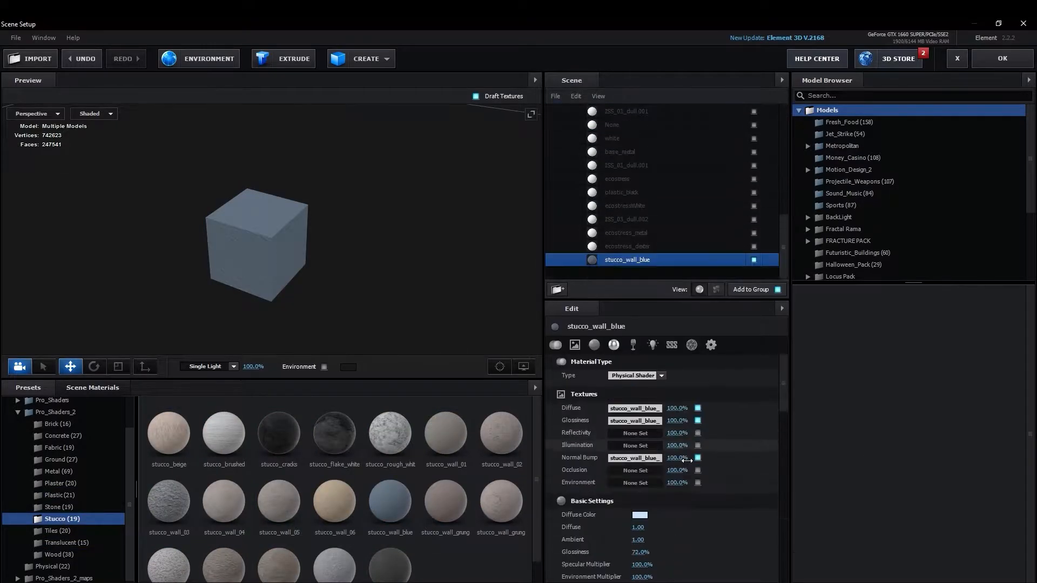
{"action": "left_click", "coordinate": [60, 471]}
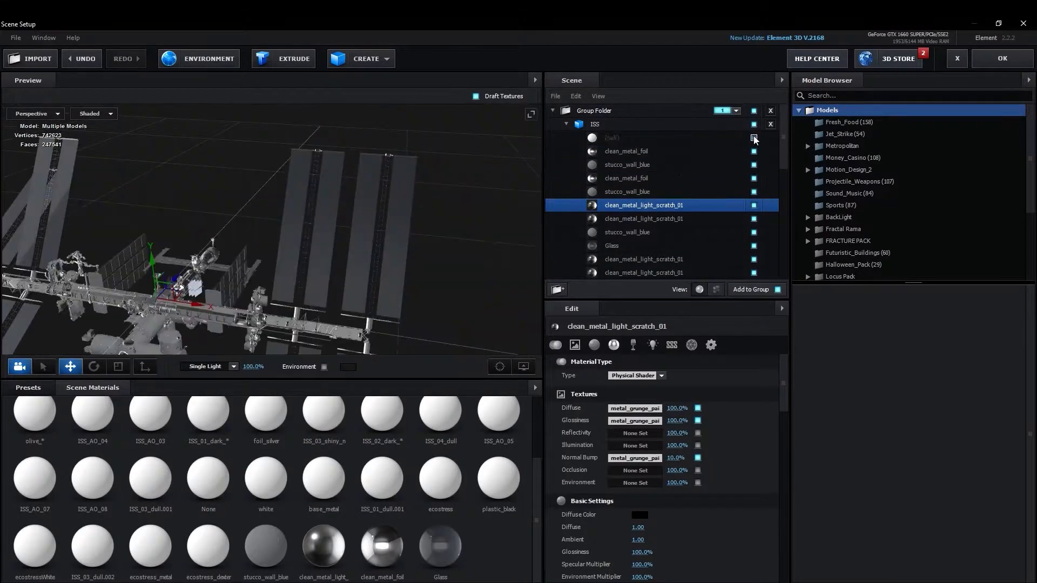
{"action": "left_click", "coordinate": [1000, 59]}
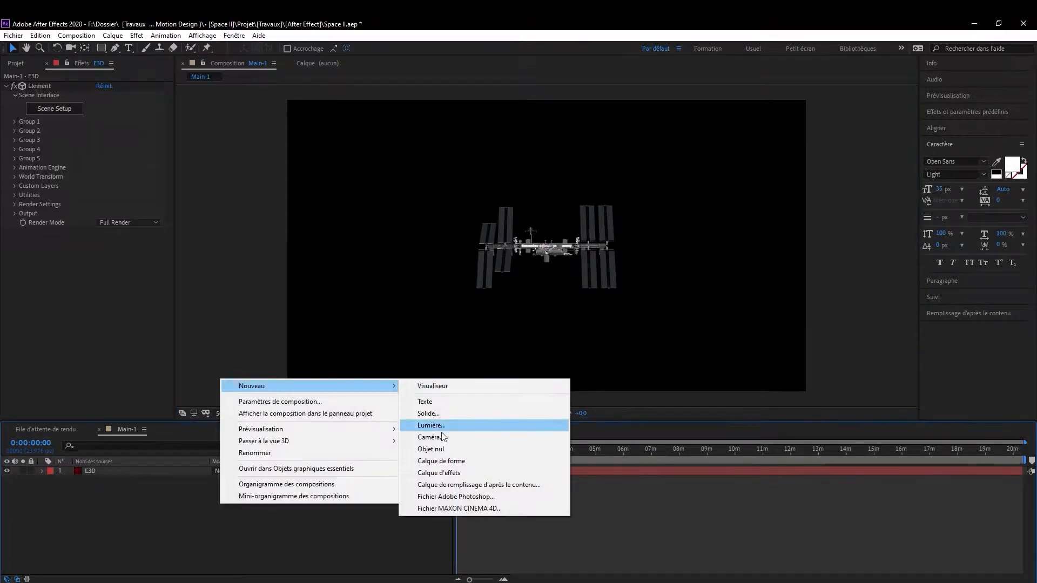
{"action": "left_click", "coordinate": [431, 437]}
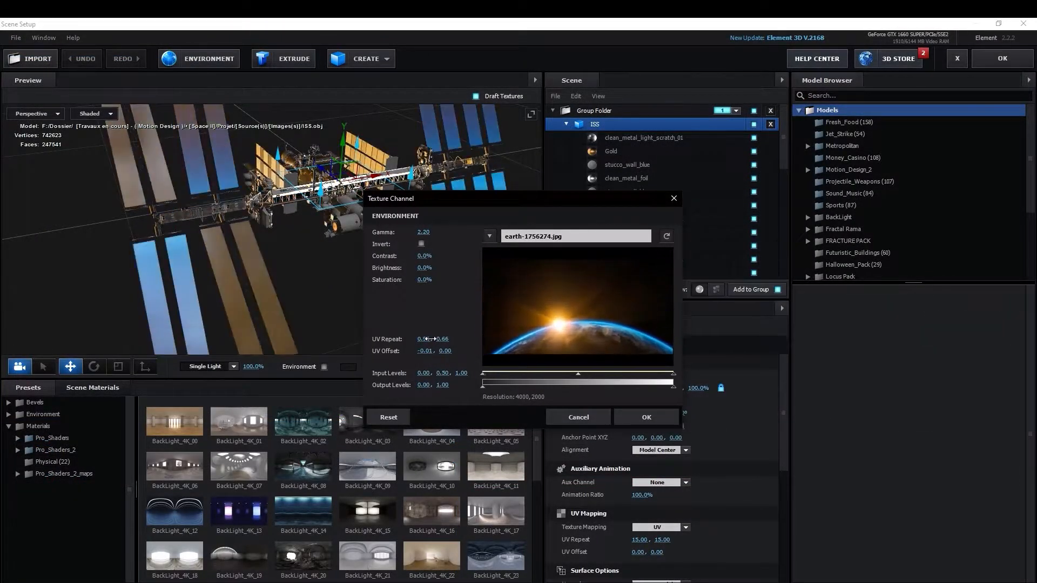
Adjust the Earth environment's UV Repeat and apply the scene setup back to Main-1.
{"action": "left_click_drag", "start_coordinate": [424, 279], "coordinate": [415, 283]}
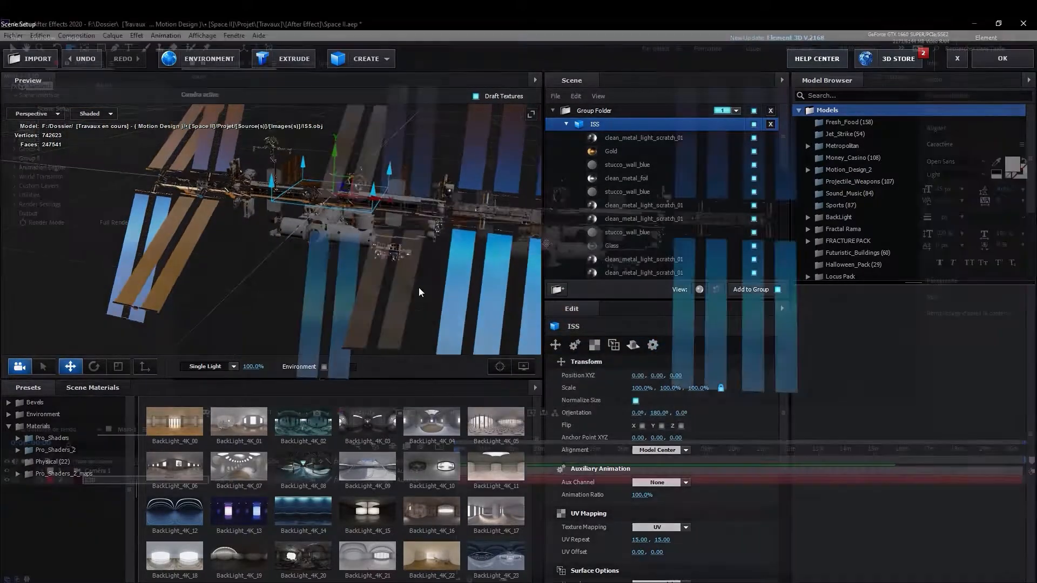
{"action": "left_click", "coordinate": [1000, 58]}
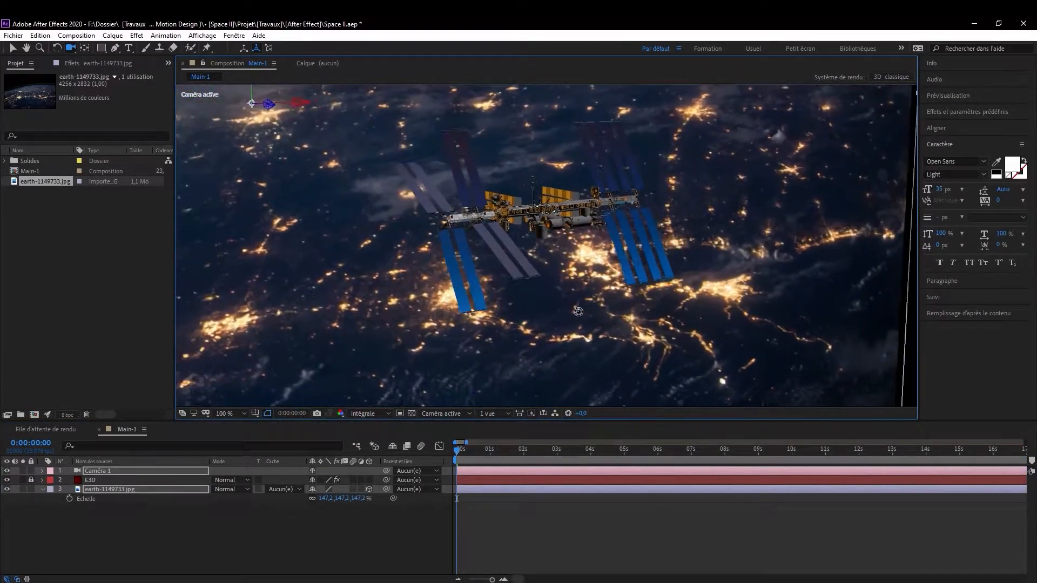
Reveal the camera layer's transform properties for Position keyframing.
{"action": "left_click", "coordinate": [42, 470]}
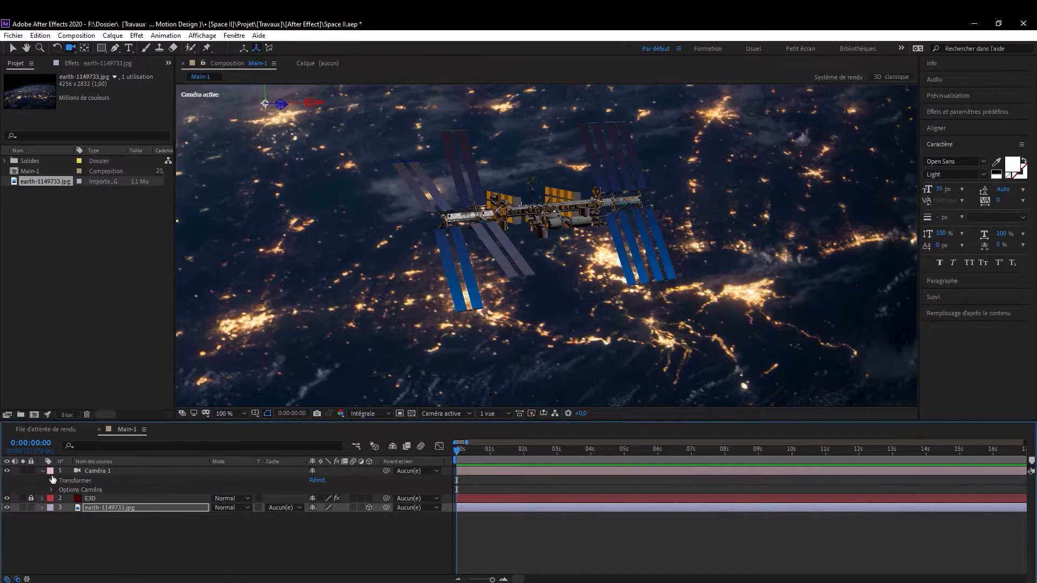
{"action": "left_click", "coordinate": [51, 480]}
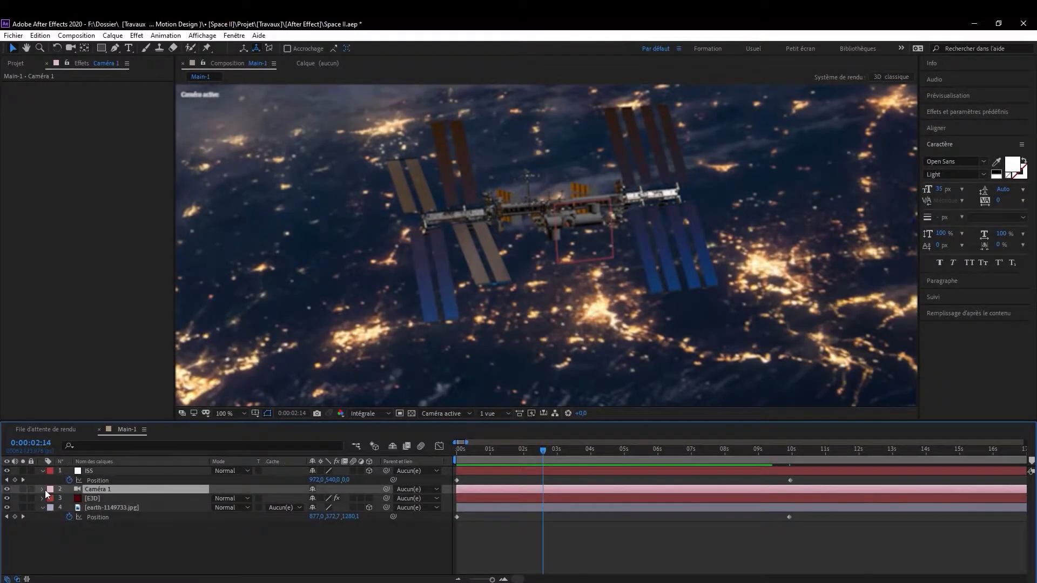
Add Zoom keyframes of 1866.7 and 6360.7 under Caméra 1's Options Caméra.
{"action": "left_click", "coordinate": [41, 488]}
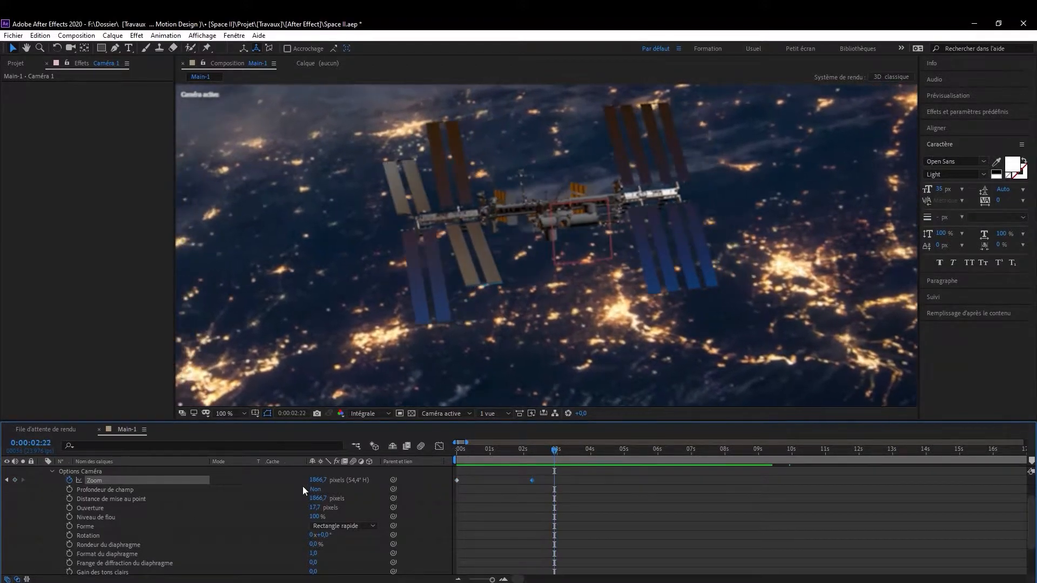
{"action": "left_click", "coordinate": [589, 448]}
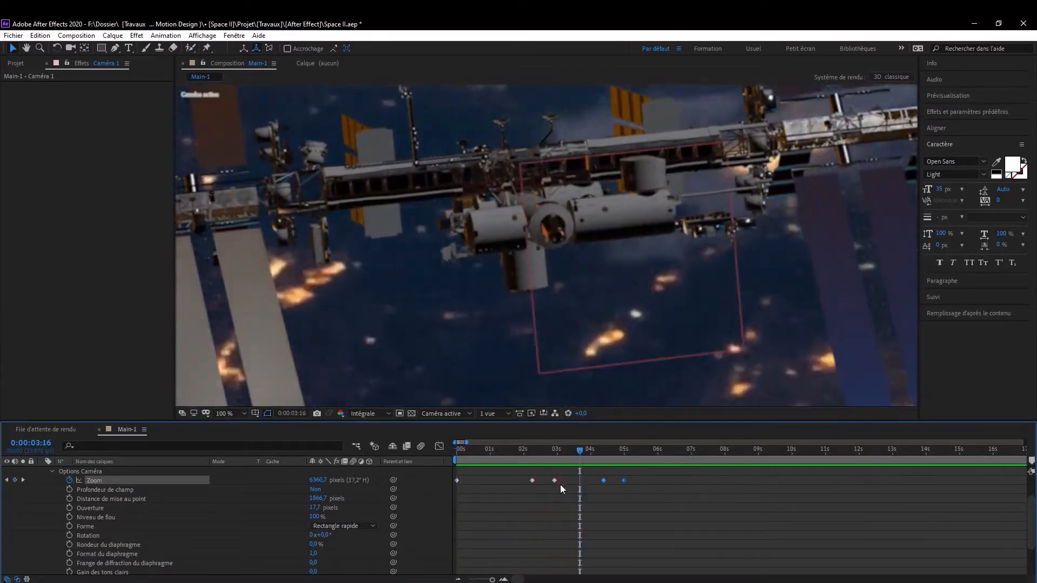
{"action": "left_click", "coordinate": [529, 449]}
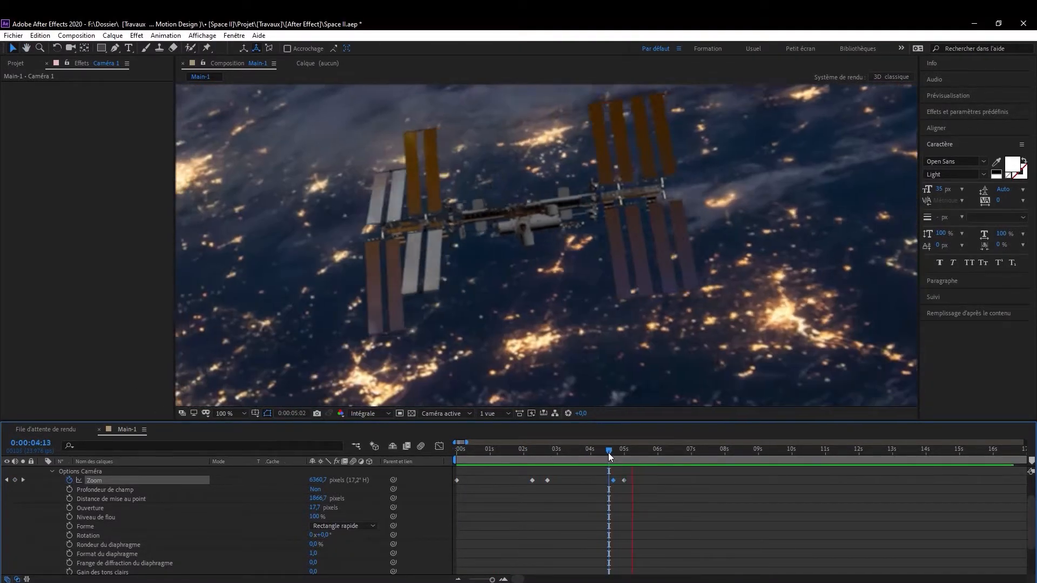
View the scene from Haut and apply wiggle(2,10) to the camera's Point ciblé around three seconds.
{"action": "left_click", "coordinate": [442, 414]}
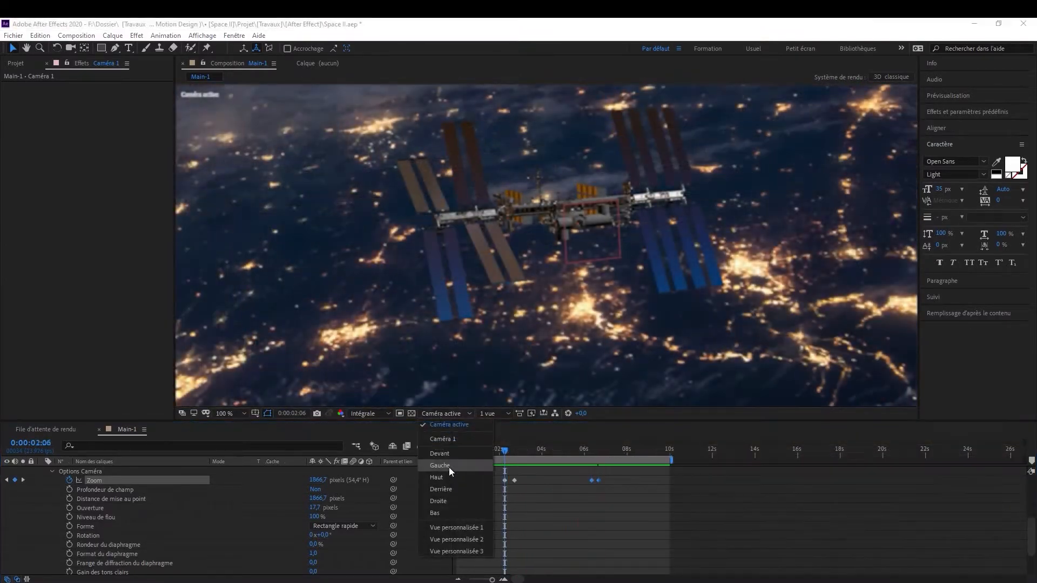
{"action": "left_click", "coordinate": [436, 477]}
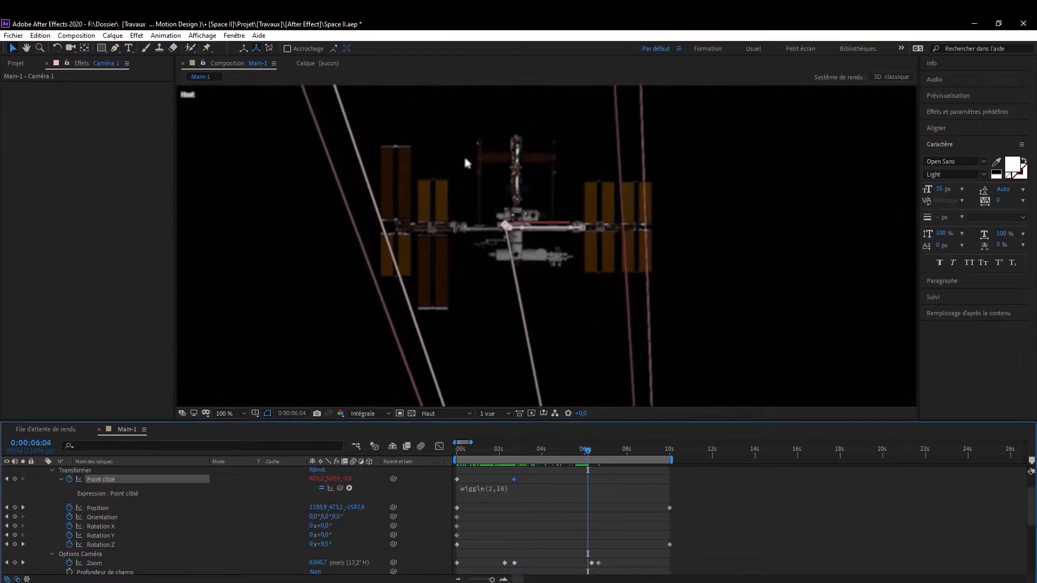
{"action": "left_click", "coordinate": [525, 451]}
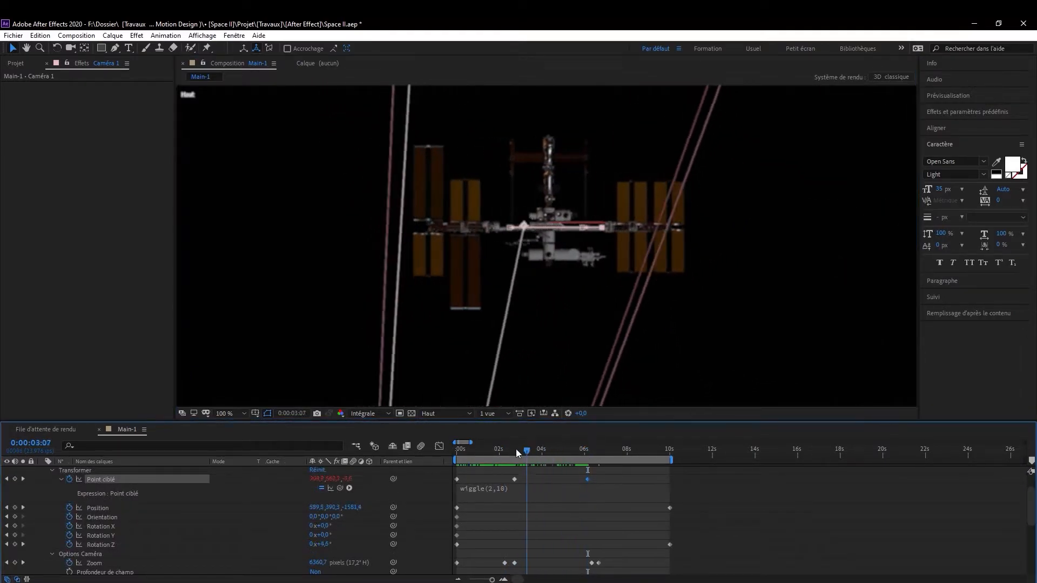
{"action": "left_click", "coordinate": [443, 413]}
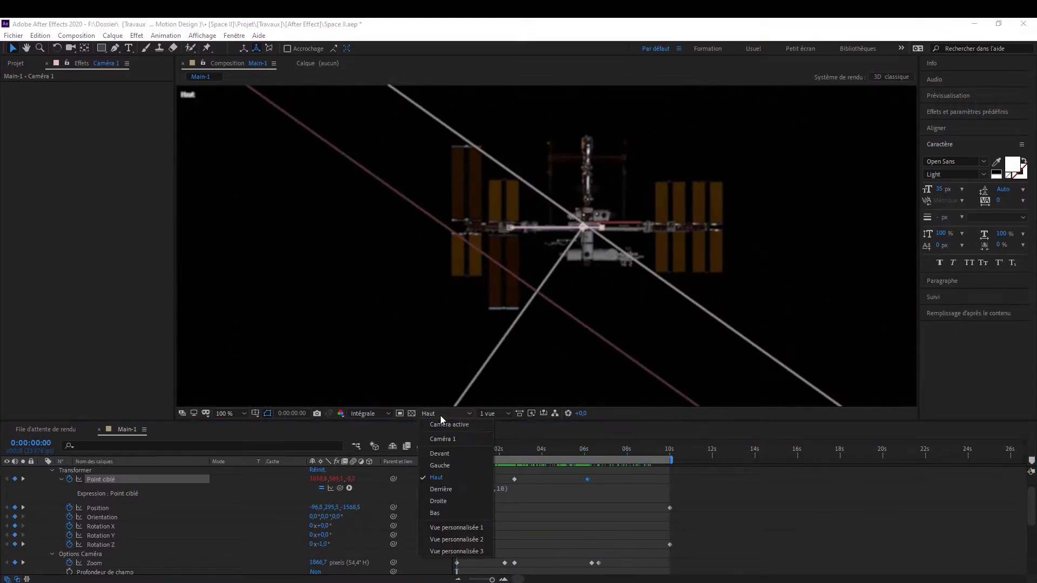
Return to Caméra active, preview, and ease the Zoom keyframe handles in the Graph Editor.
{"action": "left_click", "coordinate": [448, 425]}
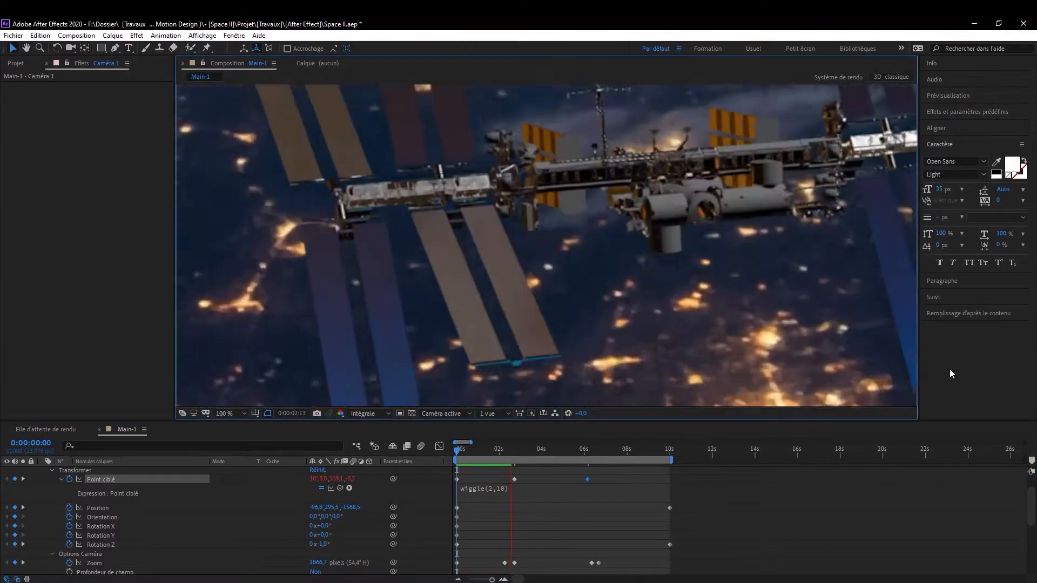
{"action": "left_click", "coordinate": [589, 460]}
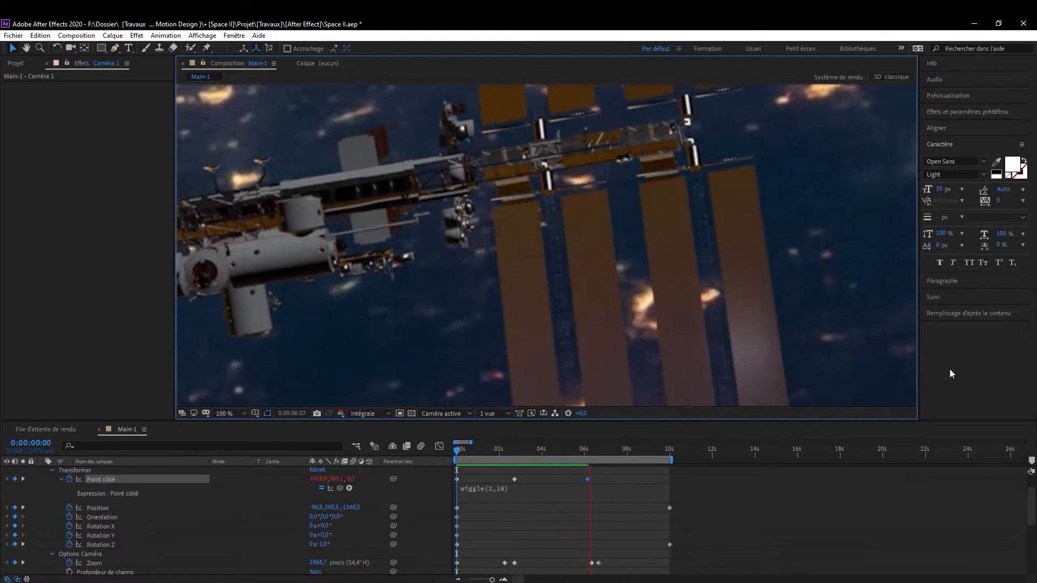
{"action": "left_click", "coordinate": [638, 448]}
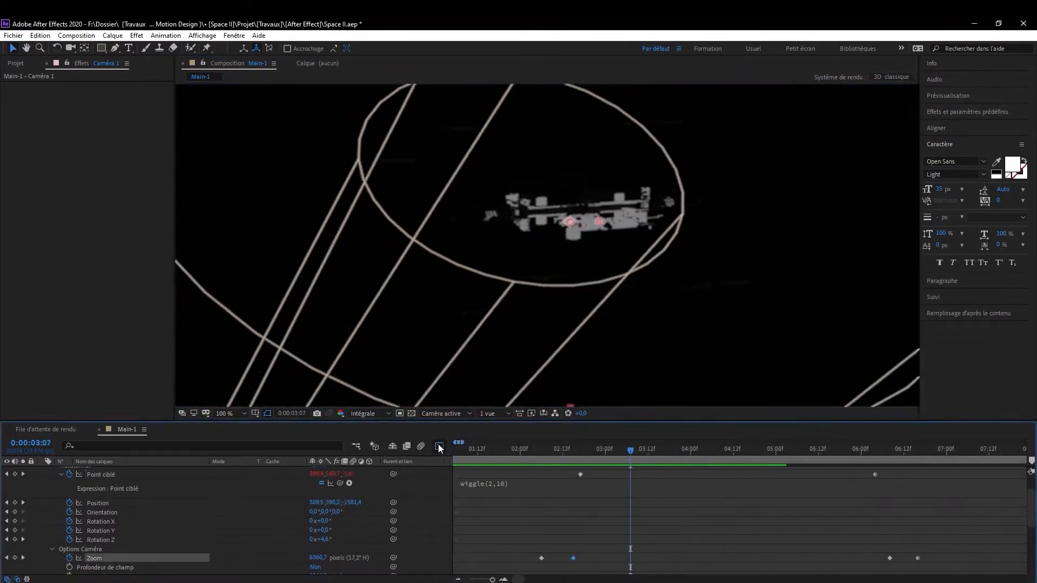
{"action": "left_click", "coordinate": [438, 446]}
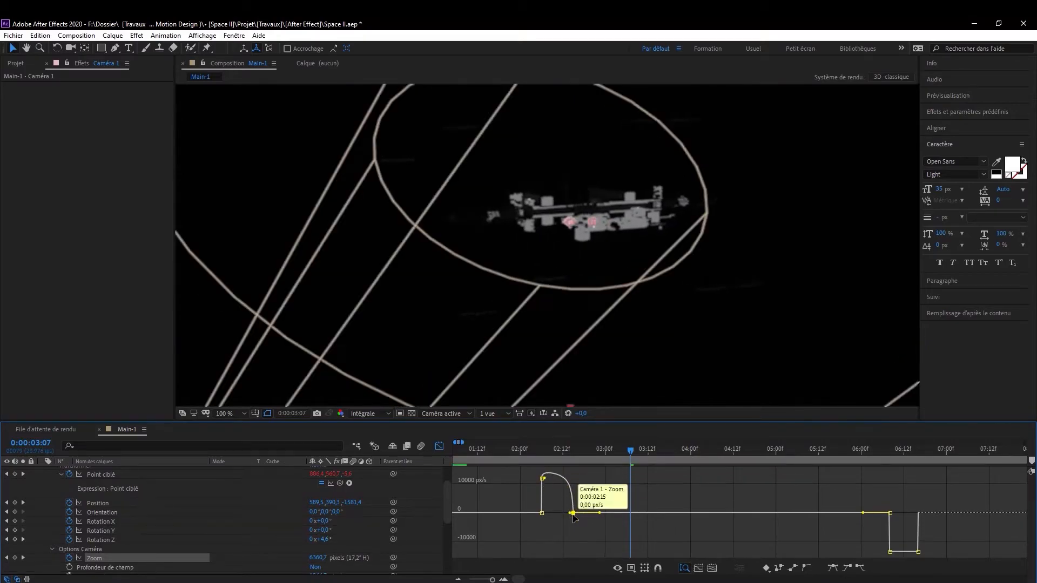
{"action": "left_click", "coordinate": [523, 449]}
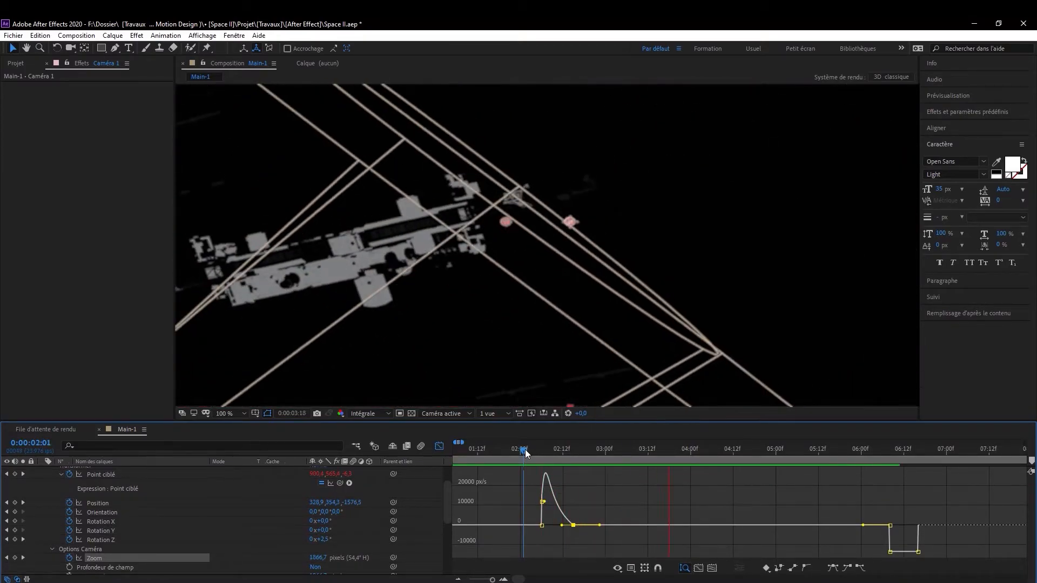